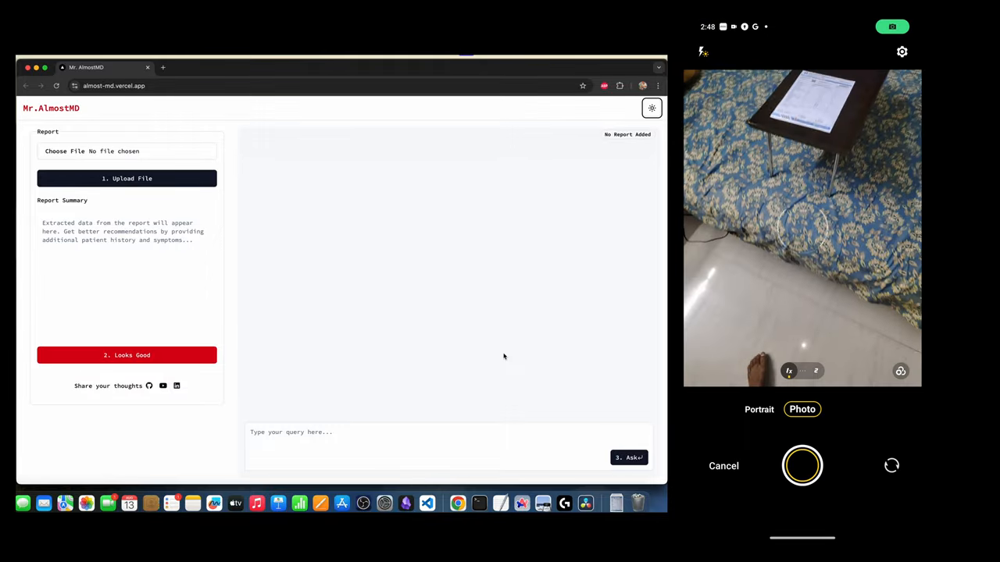
Step: Photograph the complete blood count report from Choose File and upload it for summary extraction
left_click(801, 466)
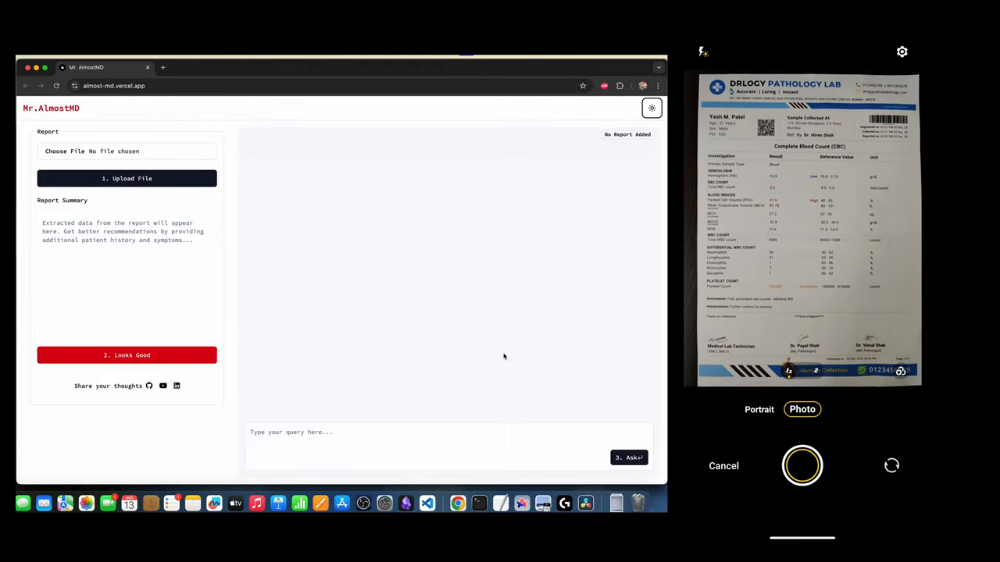
left_click(802, 466)
type("Patient is")
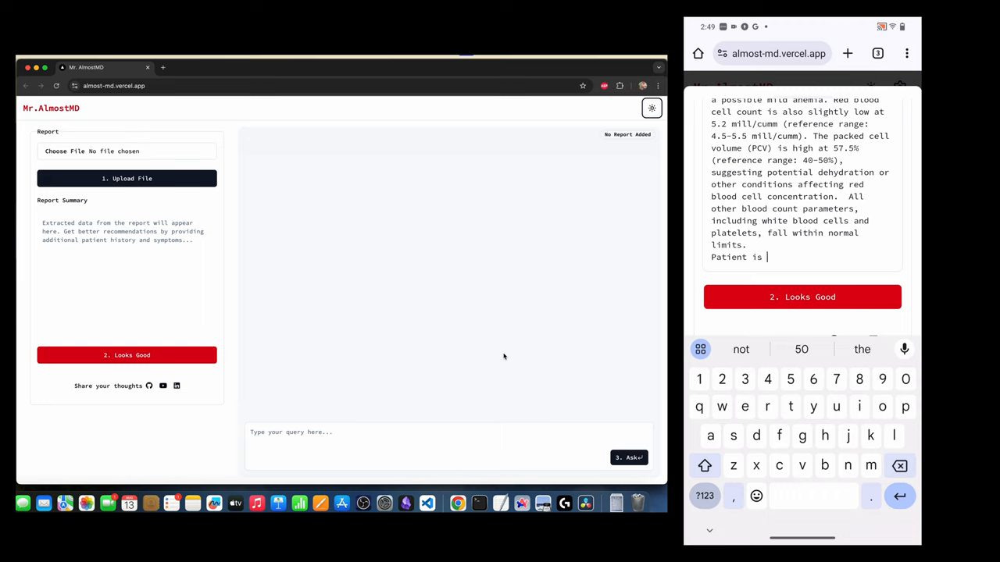
Step: Note '50 years of age' in Report Summary and ask 'How is the report?'
type("50 years of age")
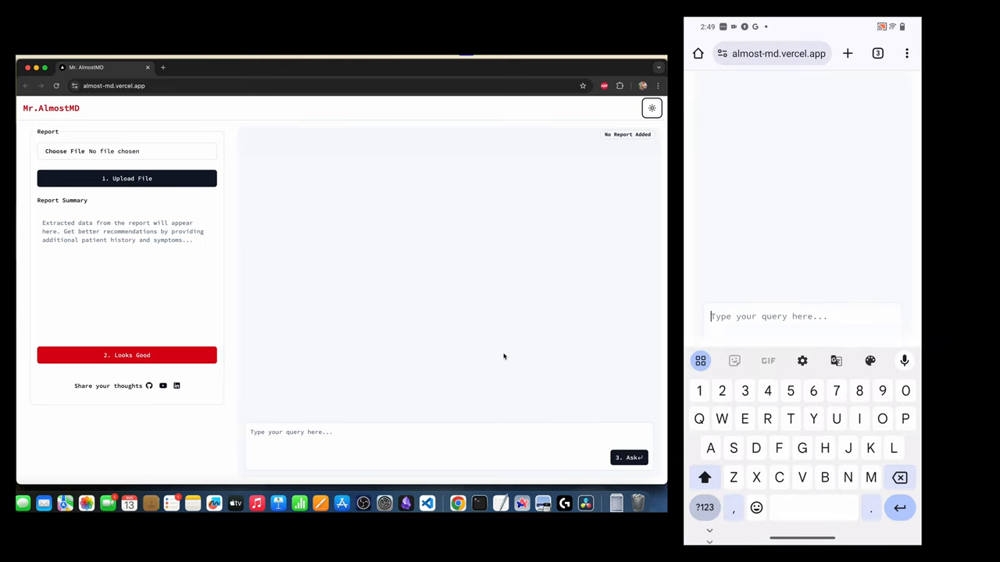
type("How is the repor")
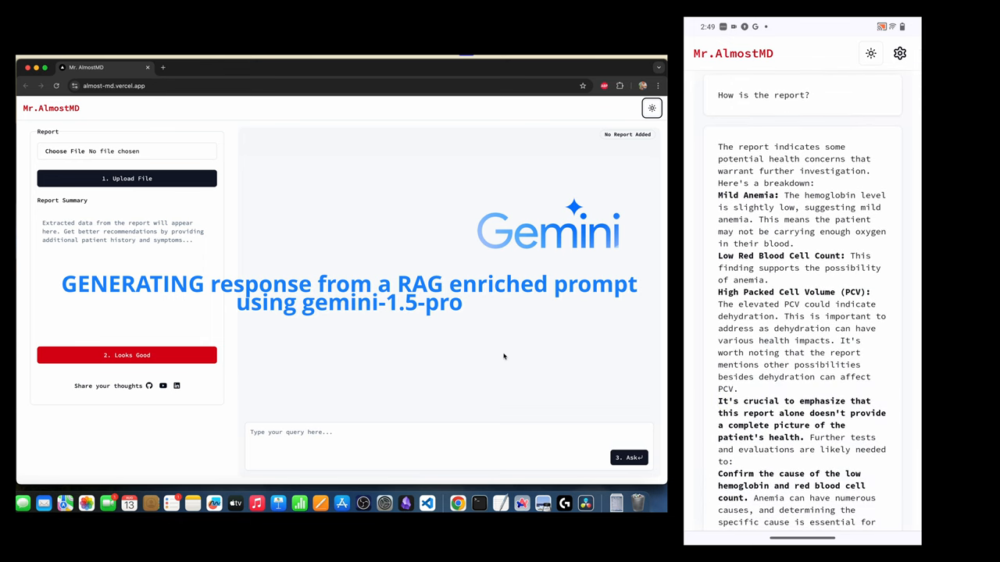
Step: Scroll through the answer, its disclaimer and Clinical Findings 1 and 2 under Relevant Info
scroll("down", 3)
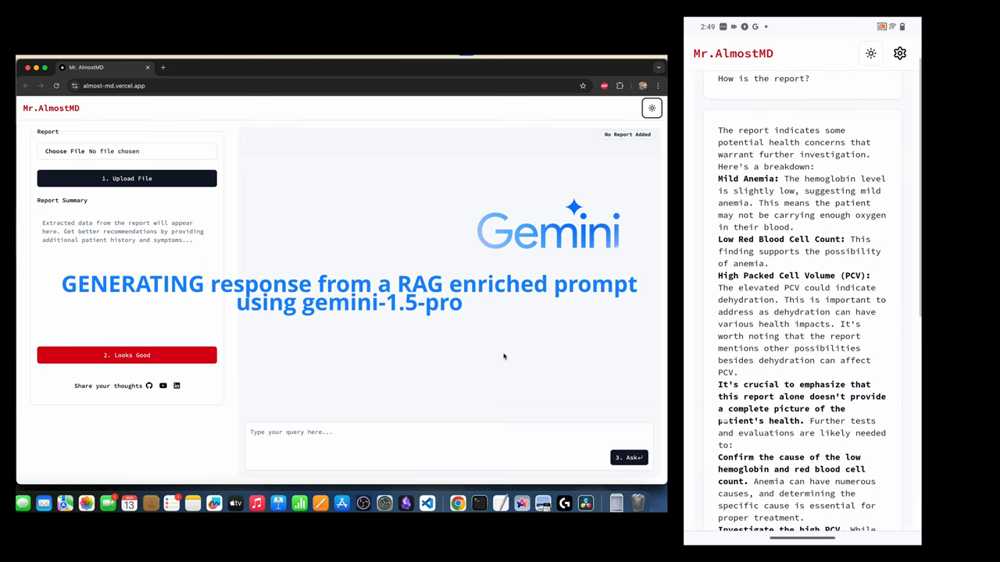
scroll("down", 3)
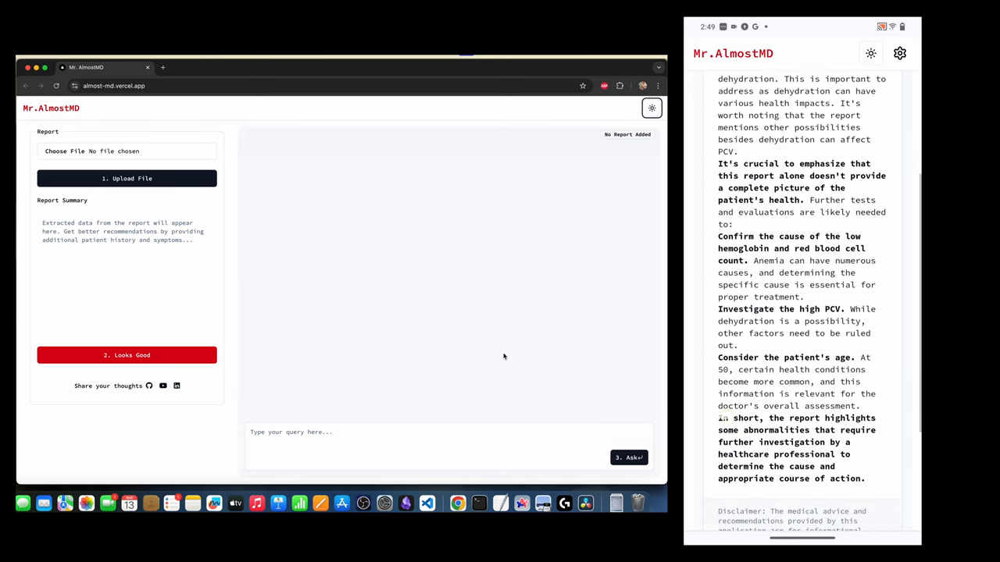
scroll("down", 3)
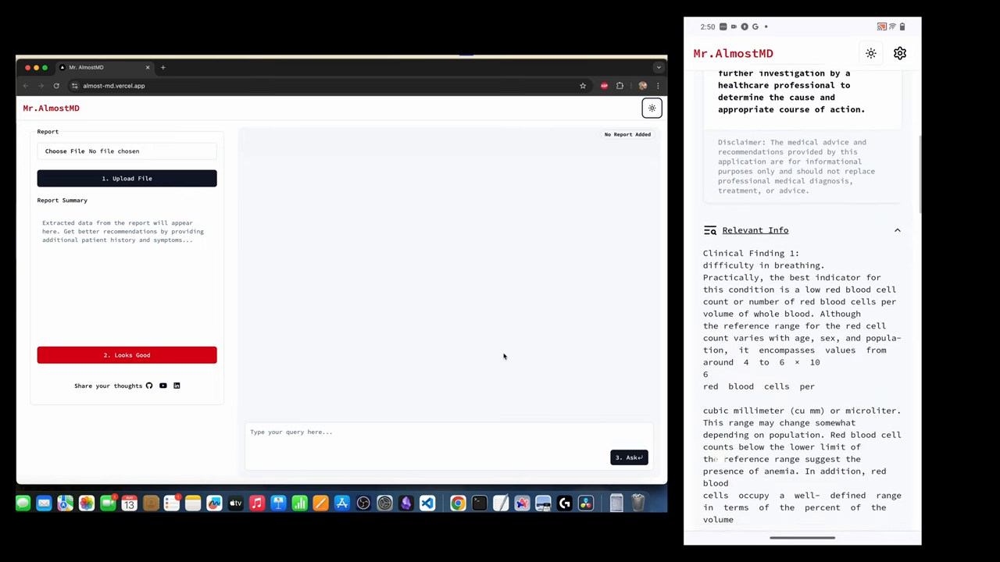
scroll("down", 3)
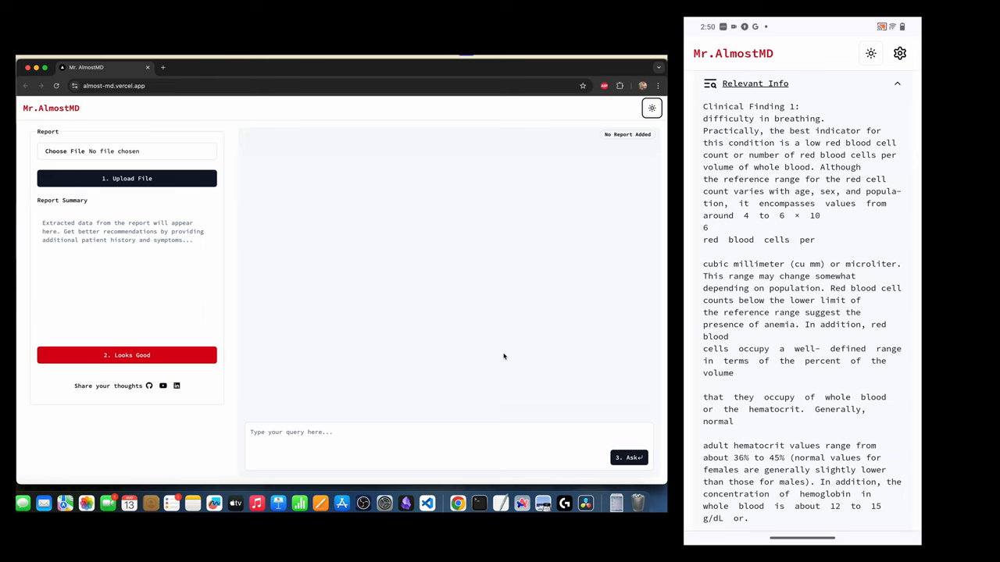
scroll("down", 3)
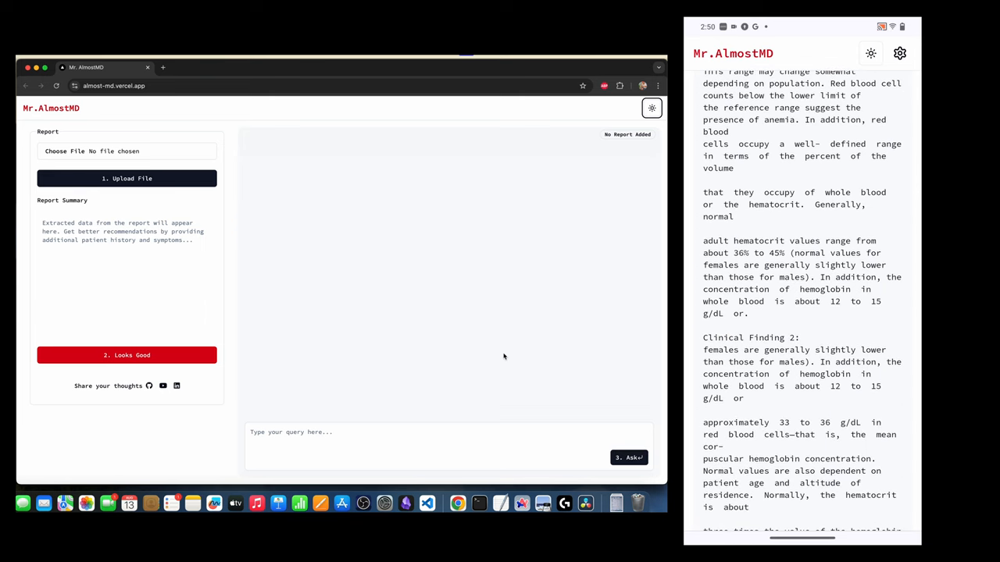
scroll("down", 3)
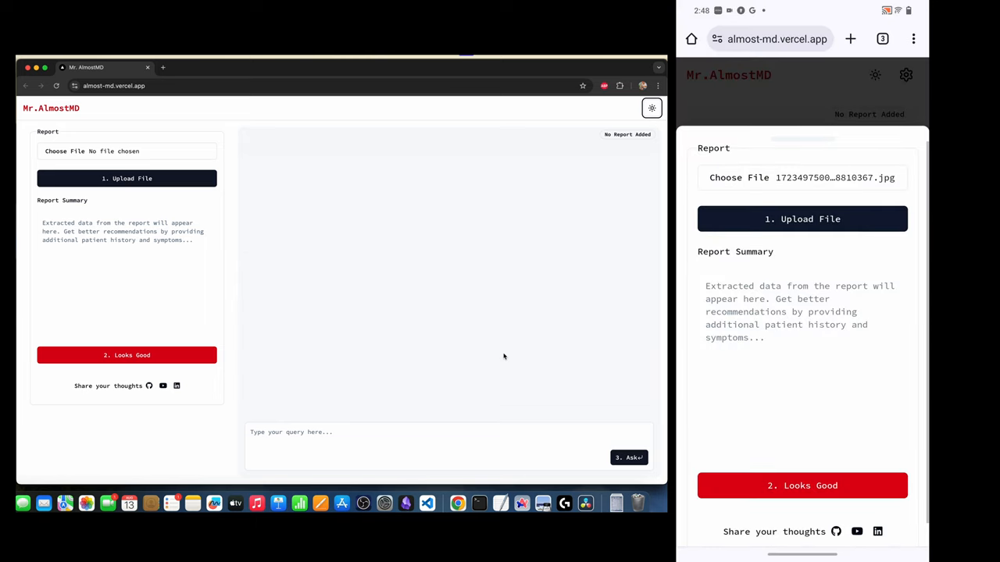
Step: Upload the chosen report photo and add that the patient is 50 years of age to Report Summary
left_click(803, 218)
type("Pa")
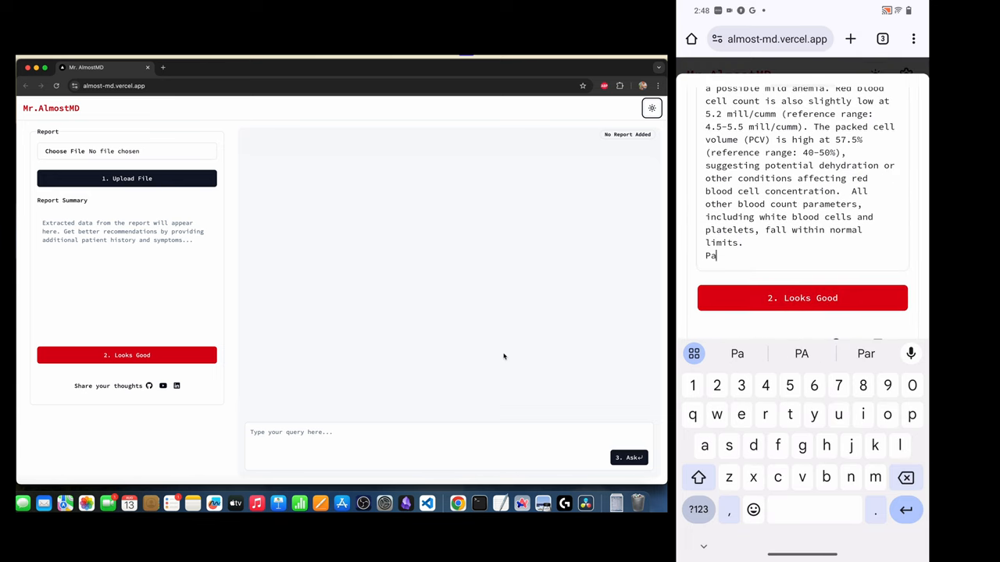
type("tient is 50 years of age")
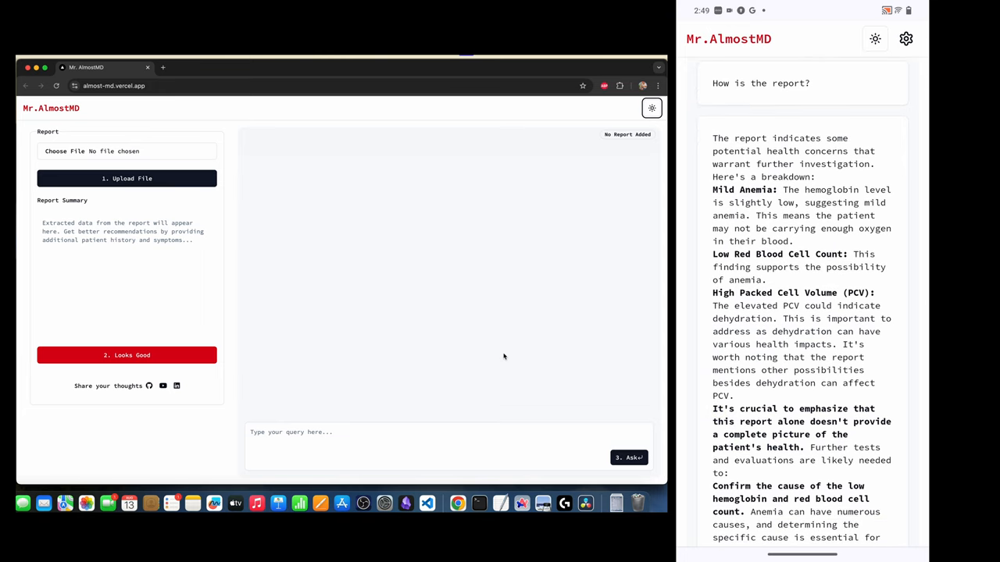
Step: Scroll through the retrieved clinical findings under Relevant Info
scroll("down", 3)
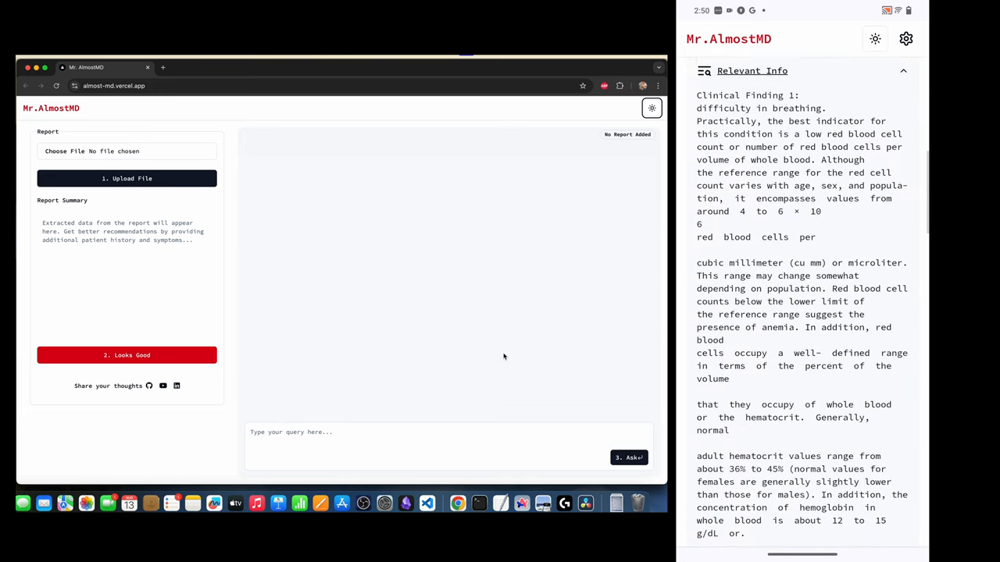
scroll("down", 3)
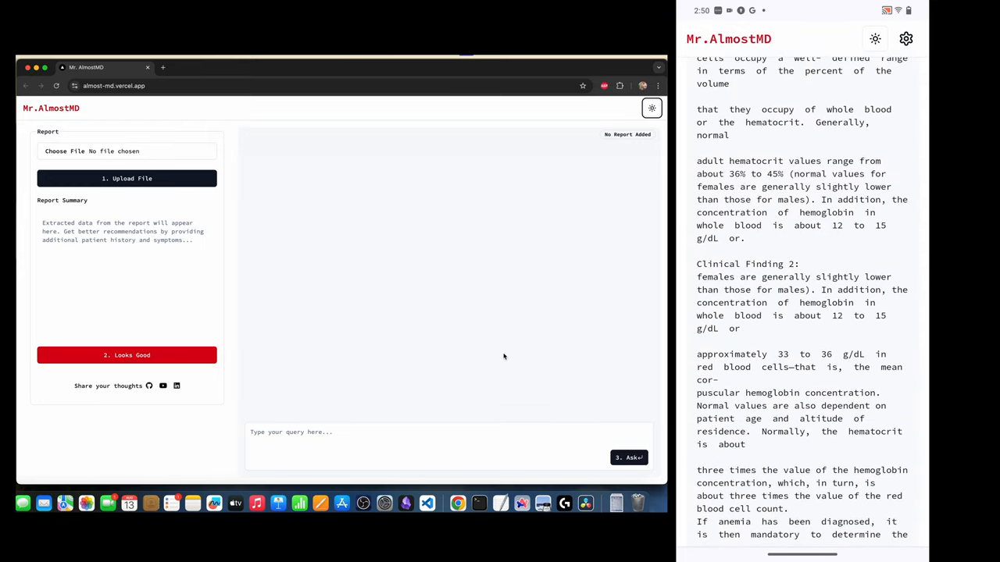
scroll("down", 3)
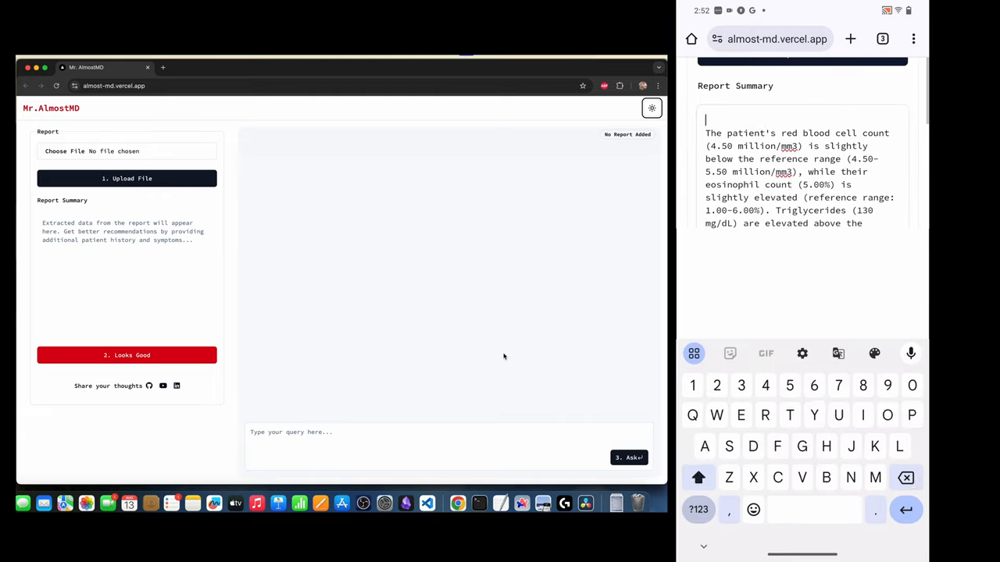
Step: Add 'Patient is a 40 year old female', ask how the report is, then start choosing a file on desktop
type("Patient is a 40 year old female")
type("How is the report?")
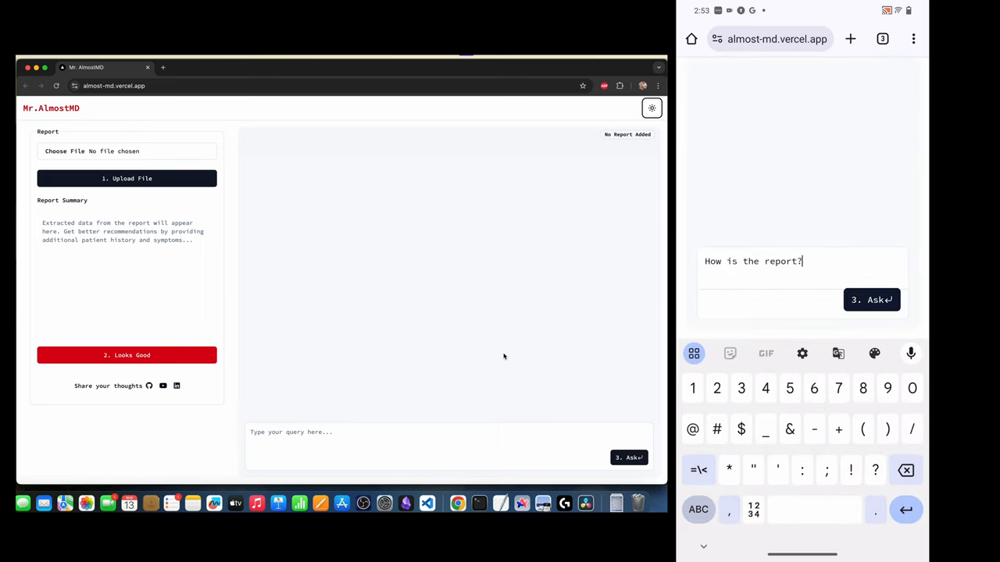
left_click(872, 300)
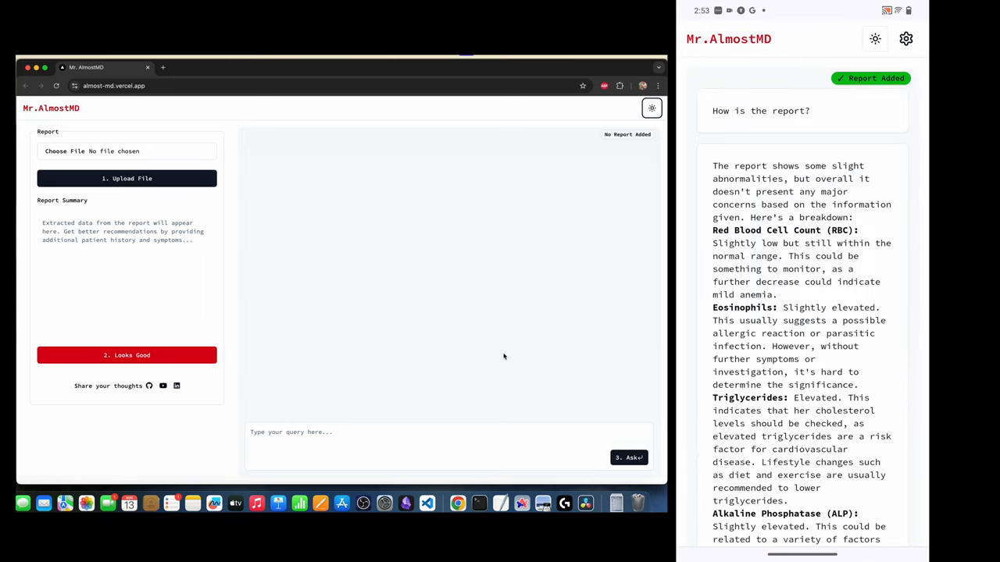
left_click(127, 178)
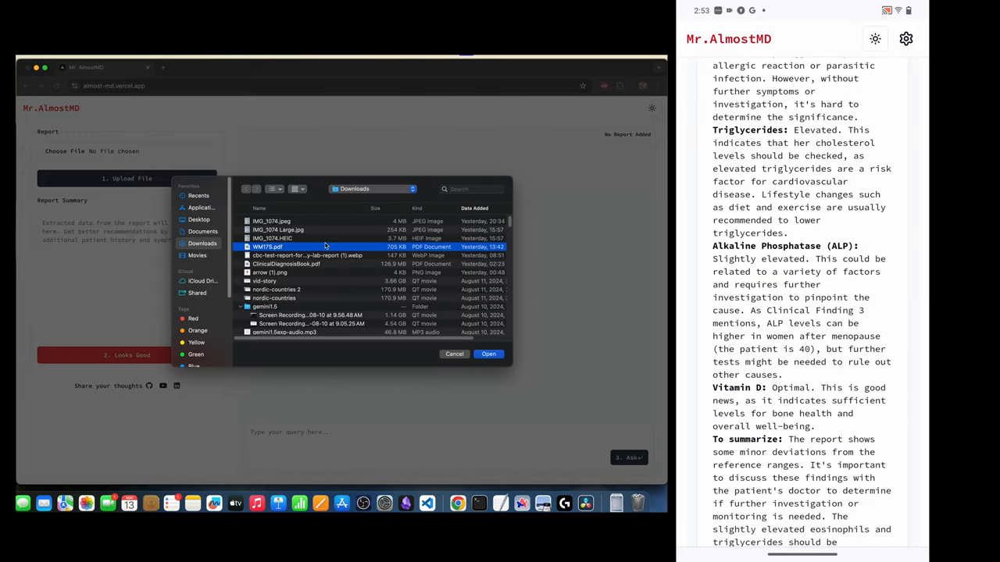
Step: Upload WM75.pdf and note 'Patient's age is 60' in Report Summary
left_click(487, 353)
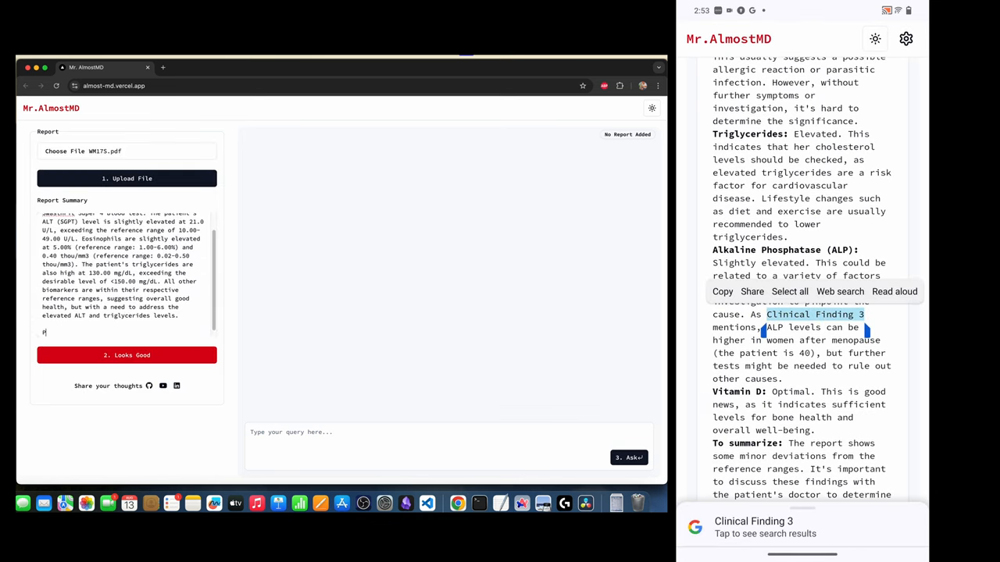
type("Patient's age is 60 years.")
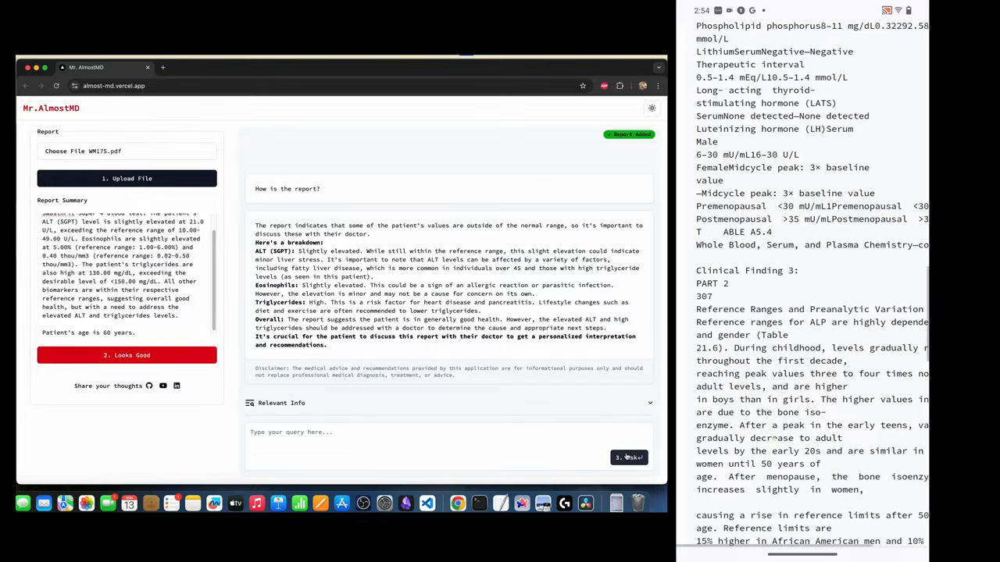
Step: Scroll through Relevant Info, then choose IMG_1074 Large.jpg as the new report to extract
scroll("down", 3)
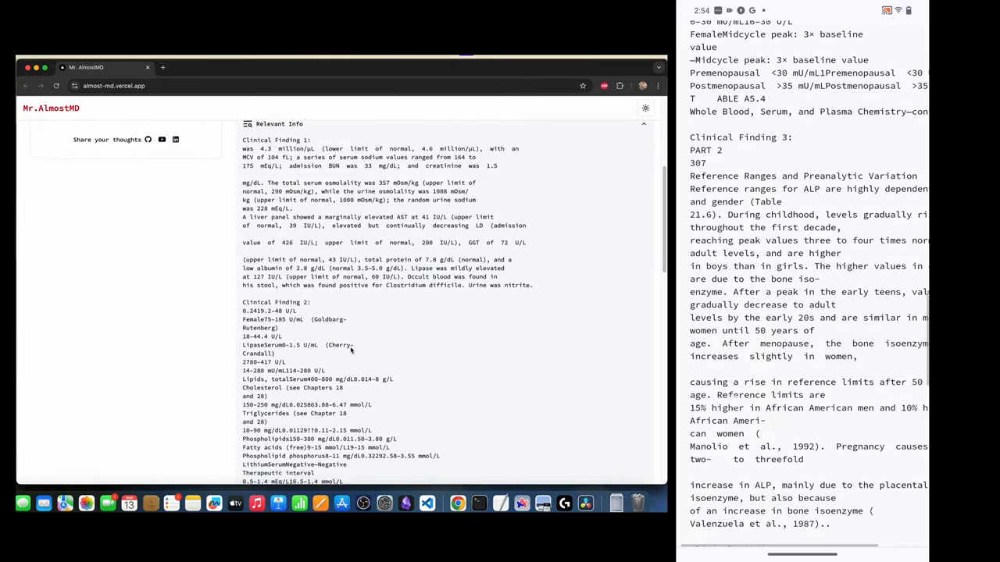
scroll("down", 3)
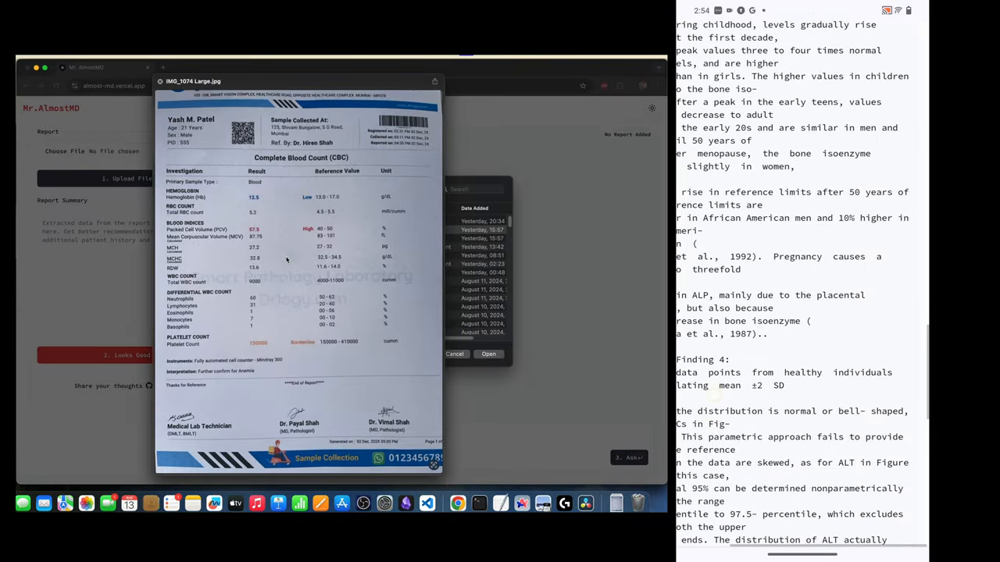
left_click(487, 354)
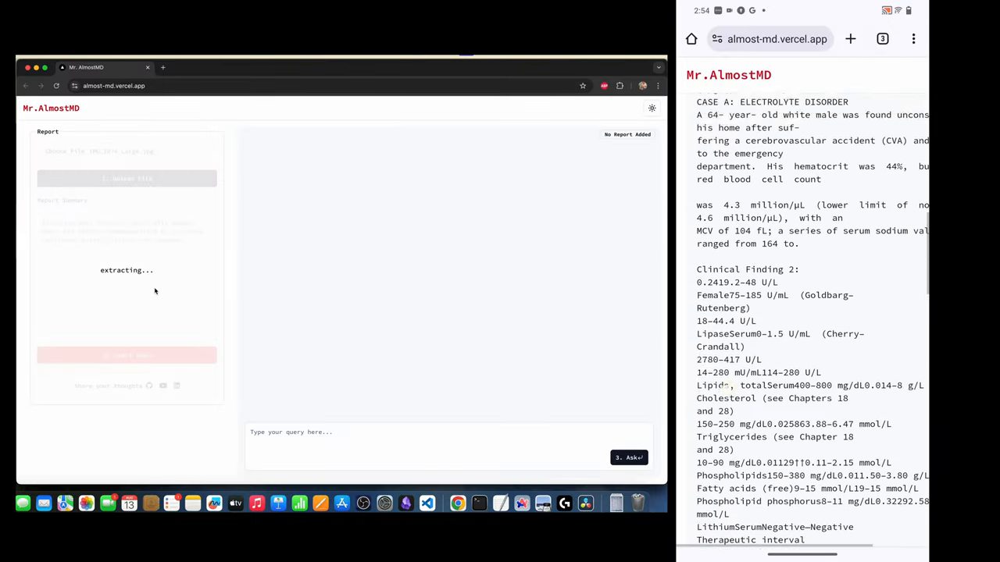